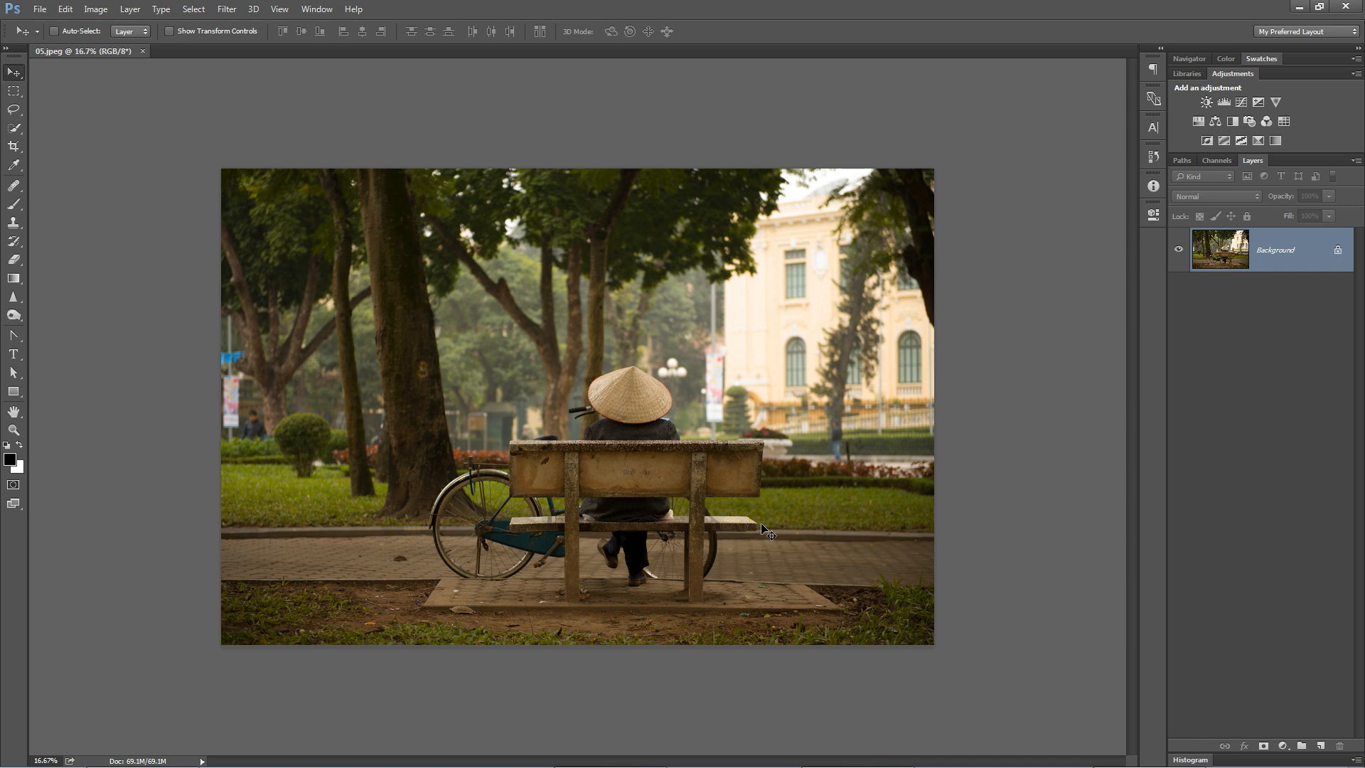
mouse_move(573, 472)
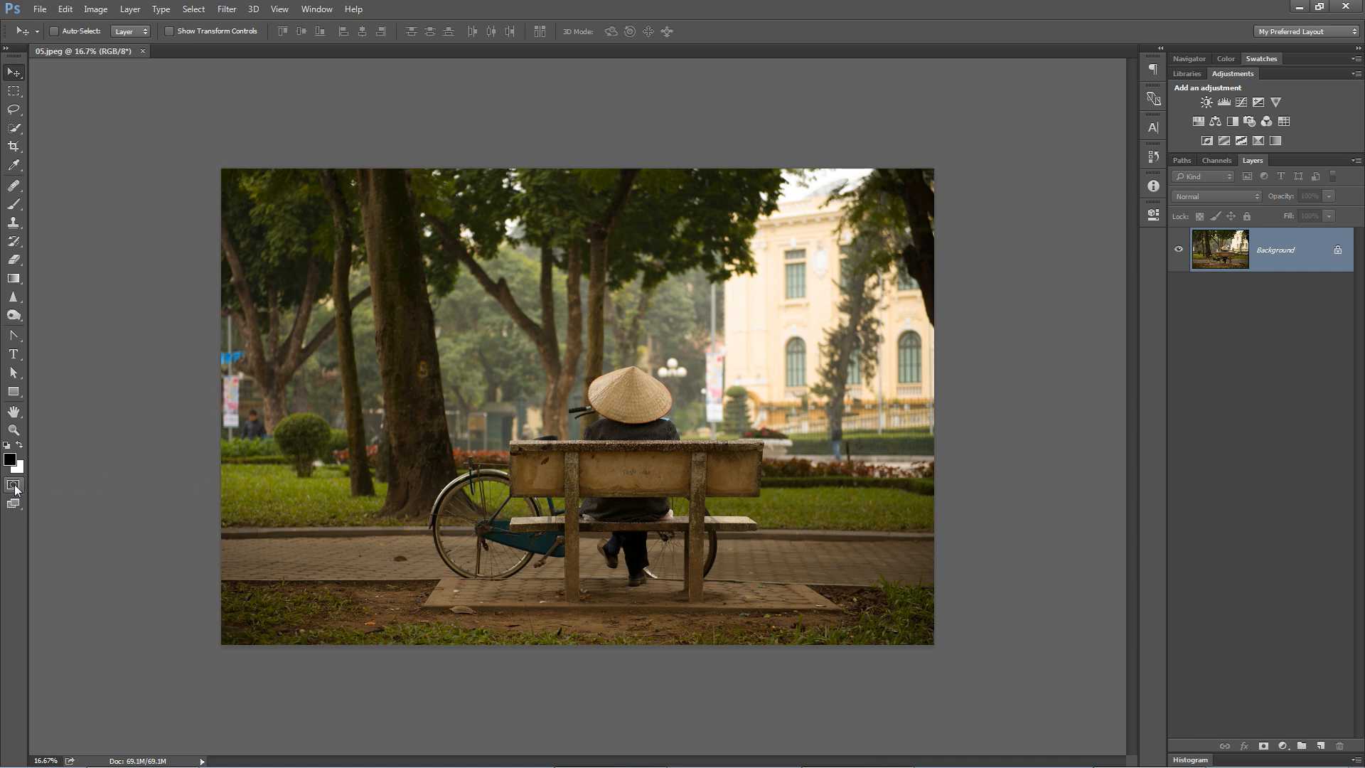
Step: Set Quick Mask options to Color Indicates: Selected Areas and confirm
double_click(14, 486)
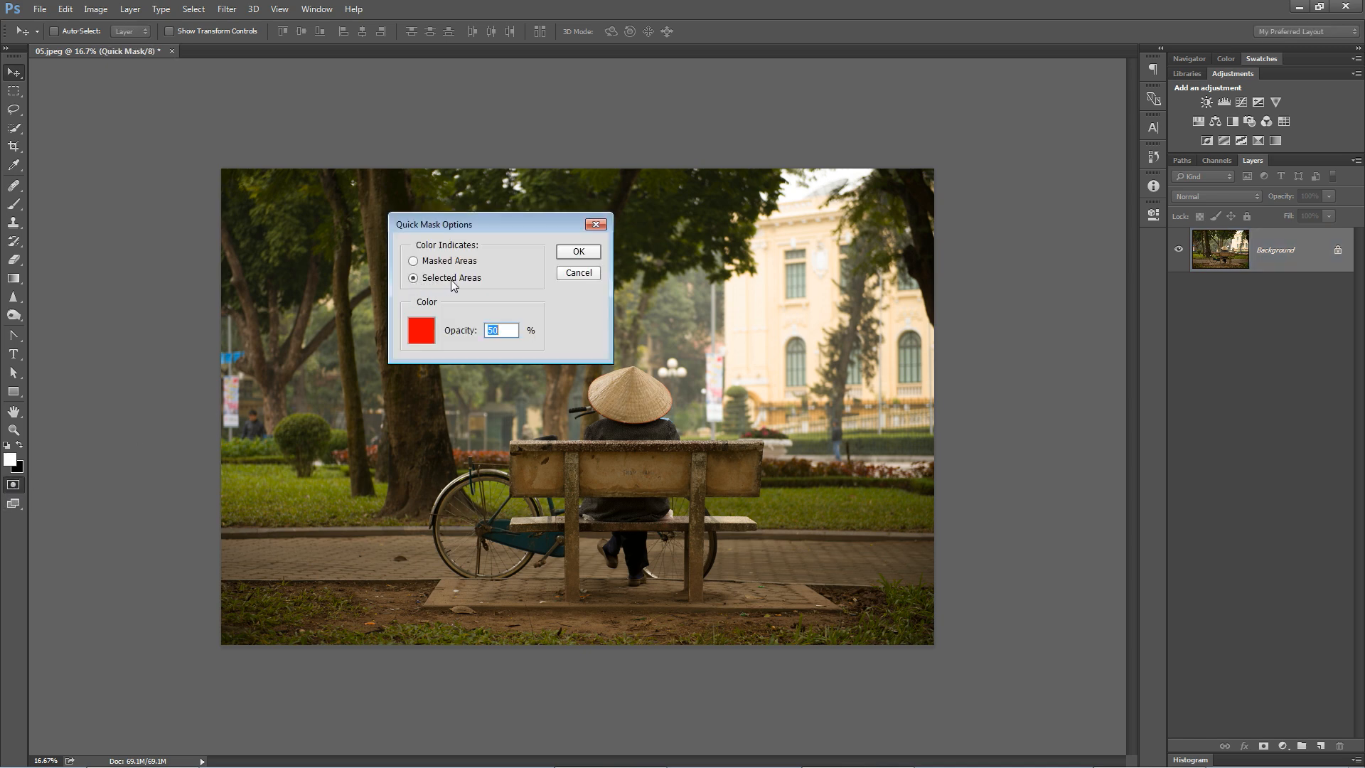
mouse_move(578, 253)
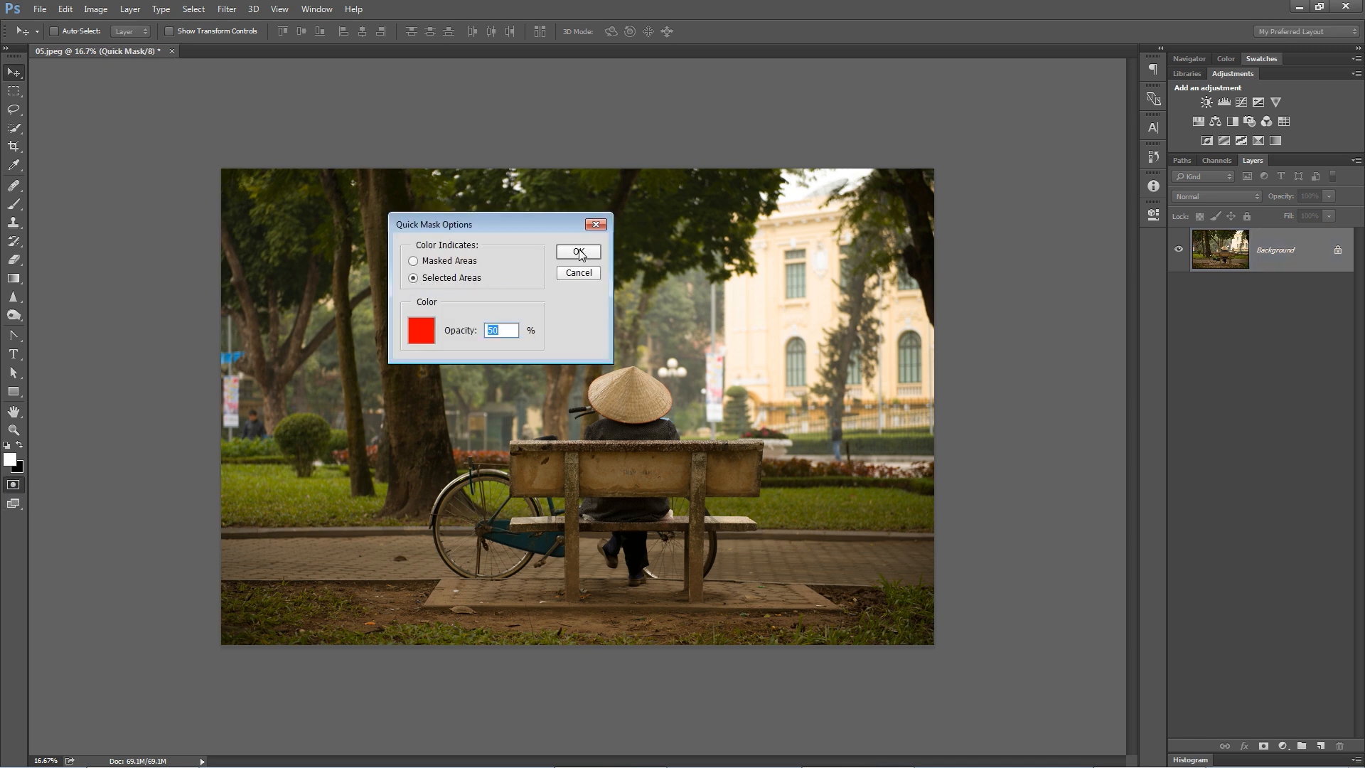
left_click(577, 252)
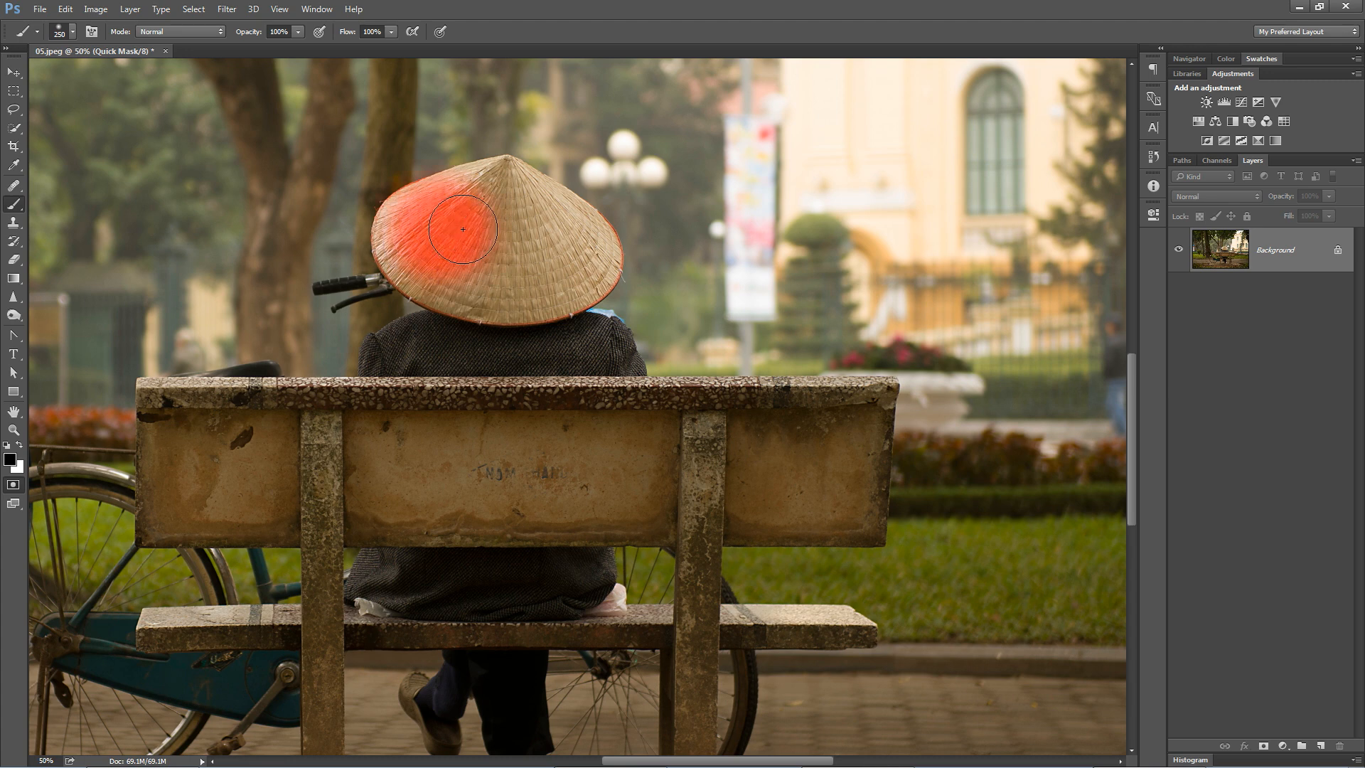
Step: Brush red mask paint over the left part, body and lower edge of the conical hat
left_click_drag(460, 228, 495, 263)
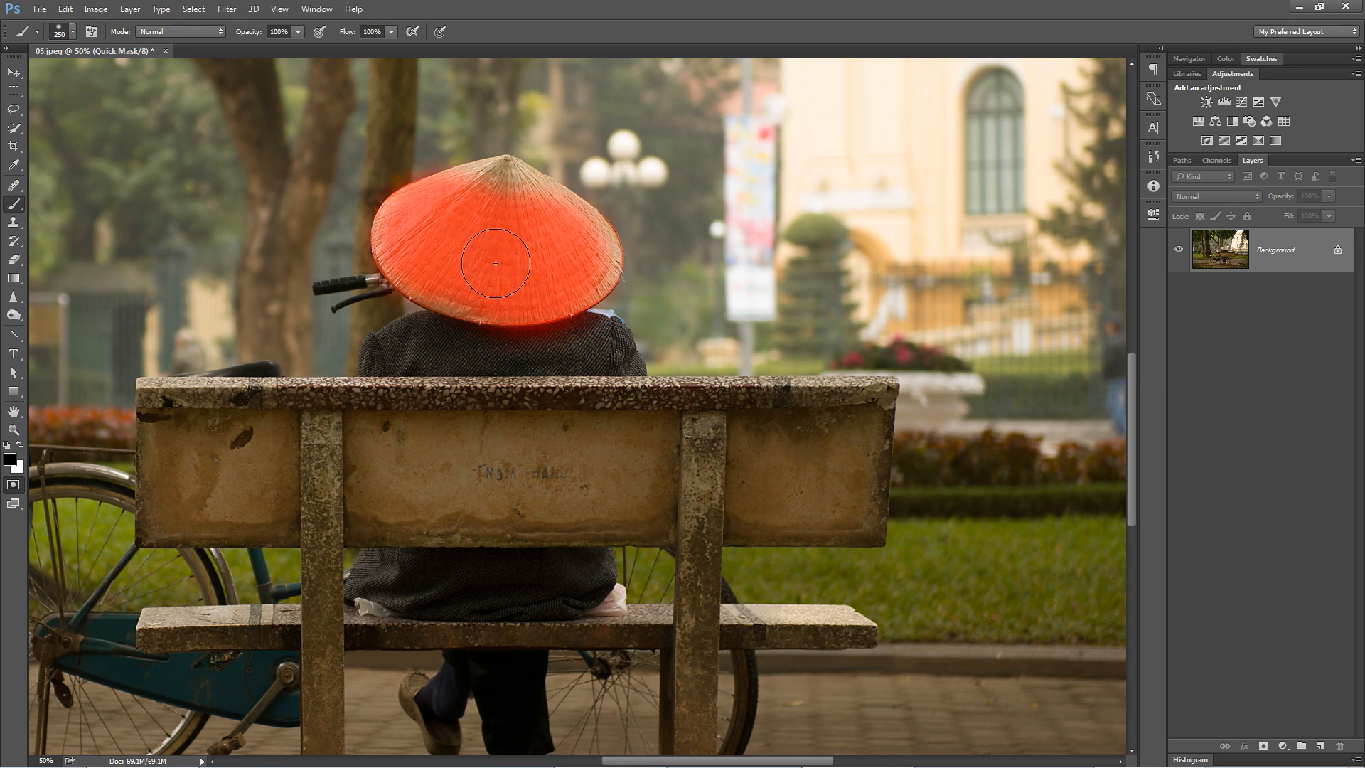
left_click_drag(496, 263, 445, 373)
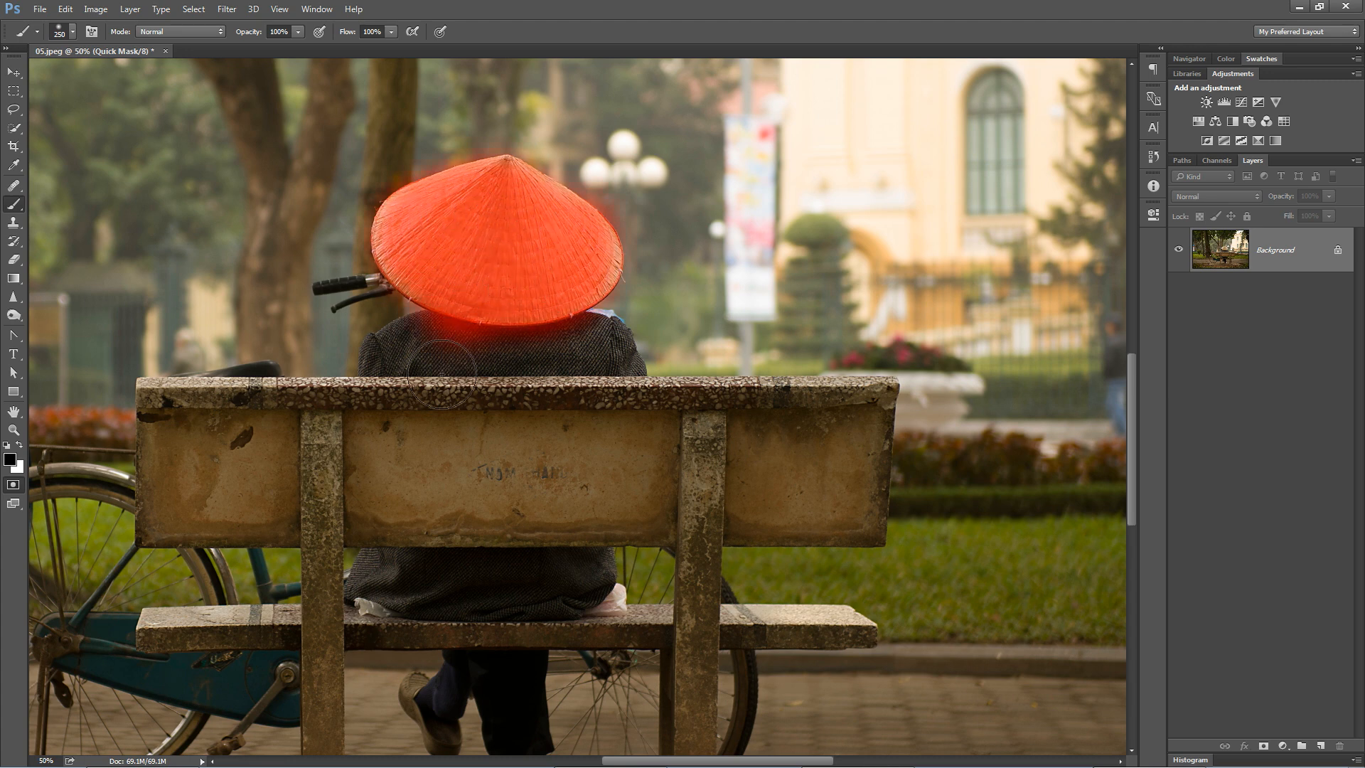
left_click_drag(448, 374, 406, 370)
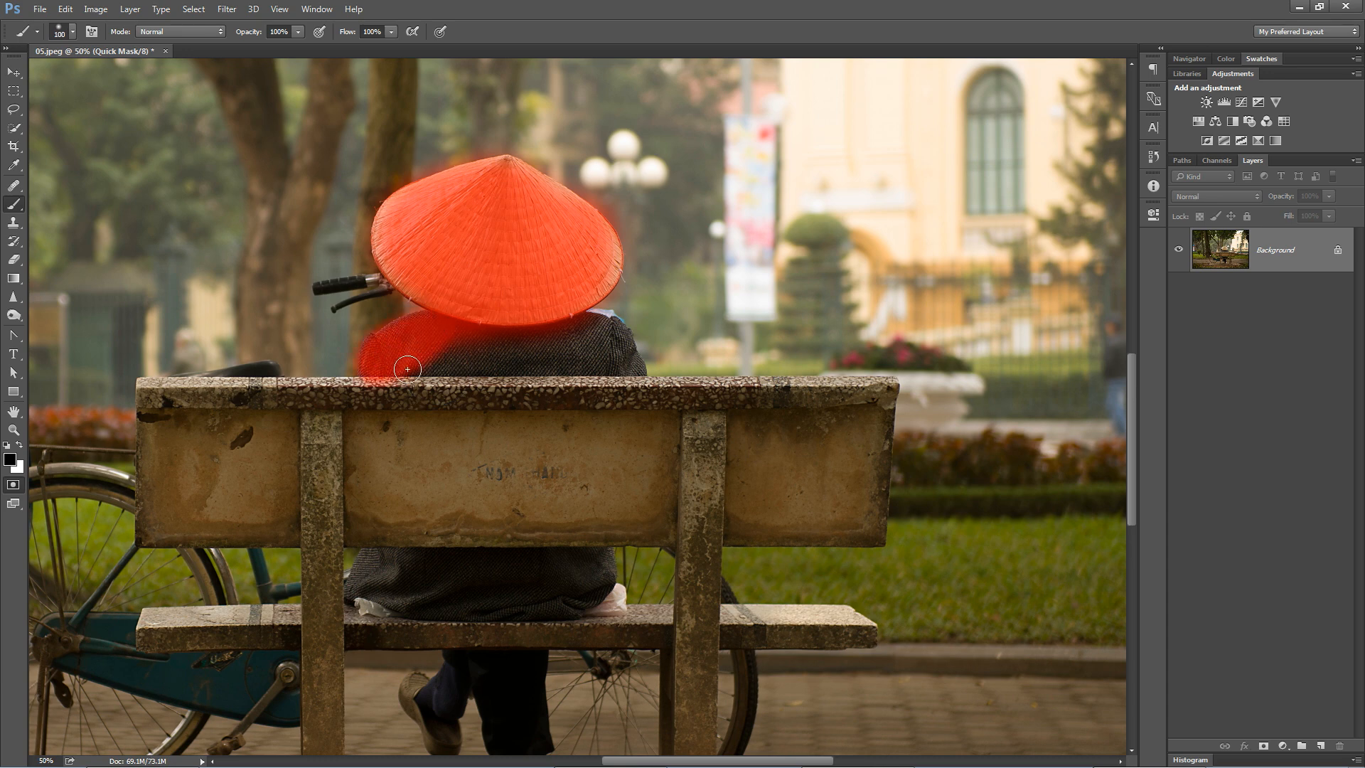
Step: Paint the mask over the jacket's shoulders and the part below the bench back
left_click_drag(408, 370, 584, 347)
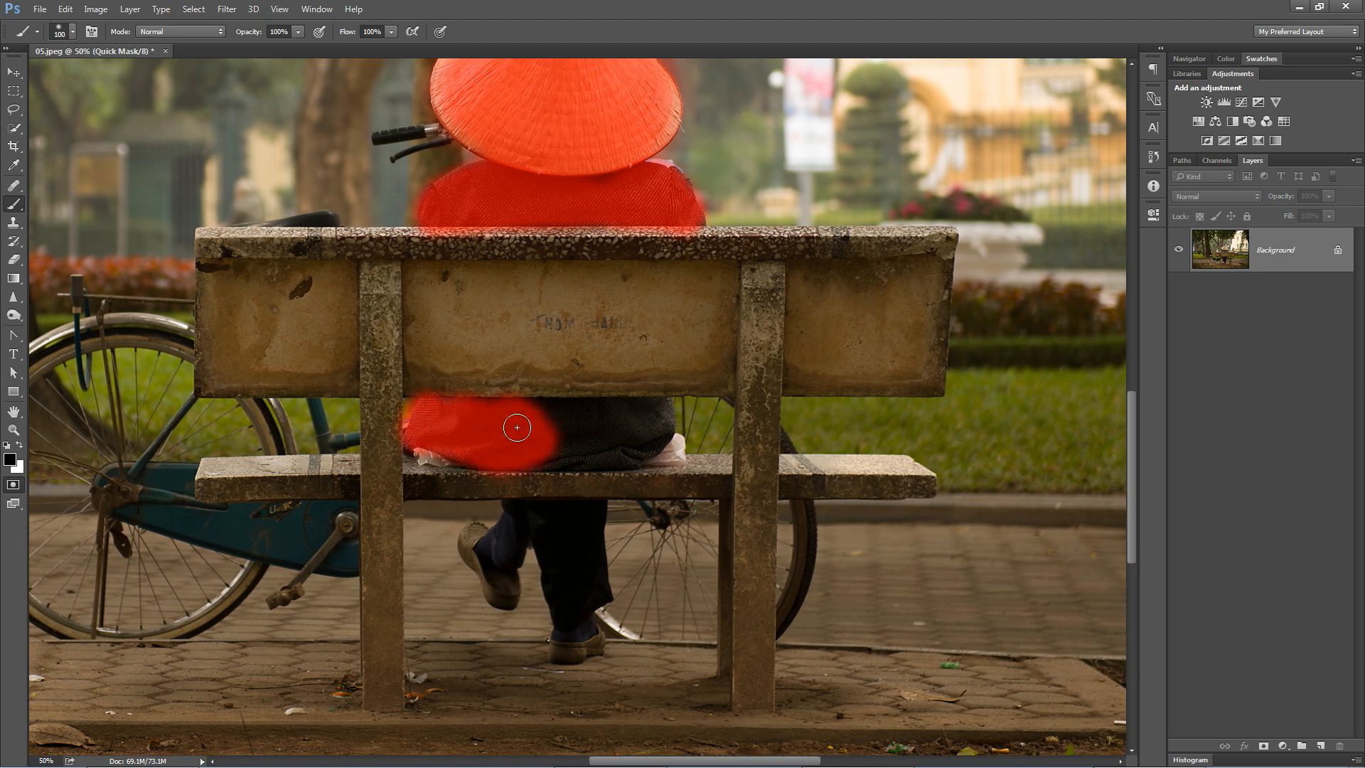
left_click_drag(516, 428, 549, 415)
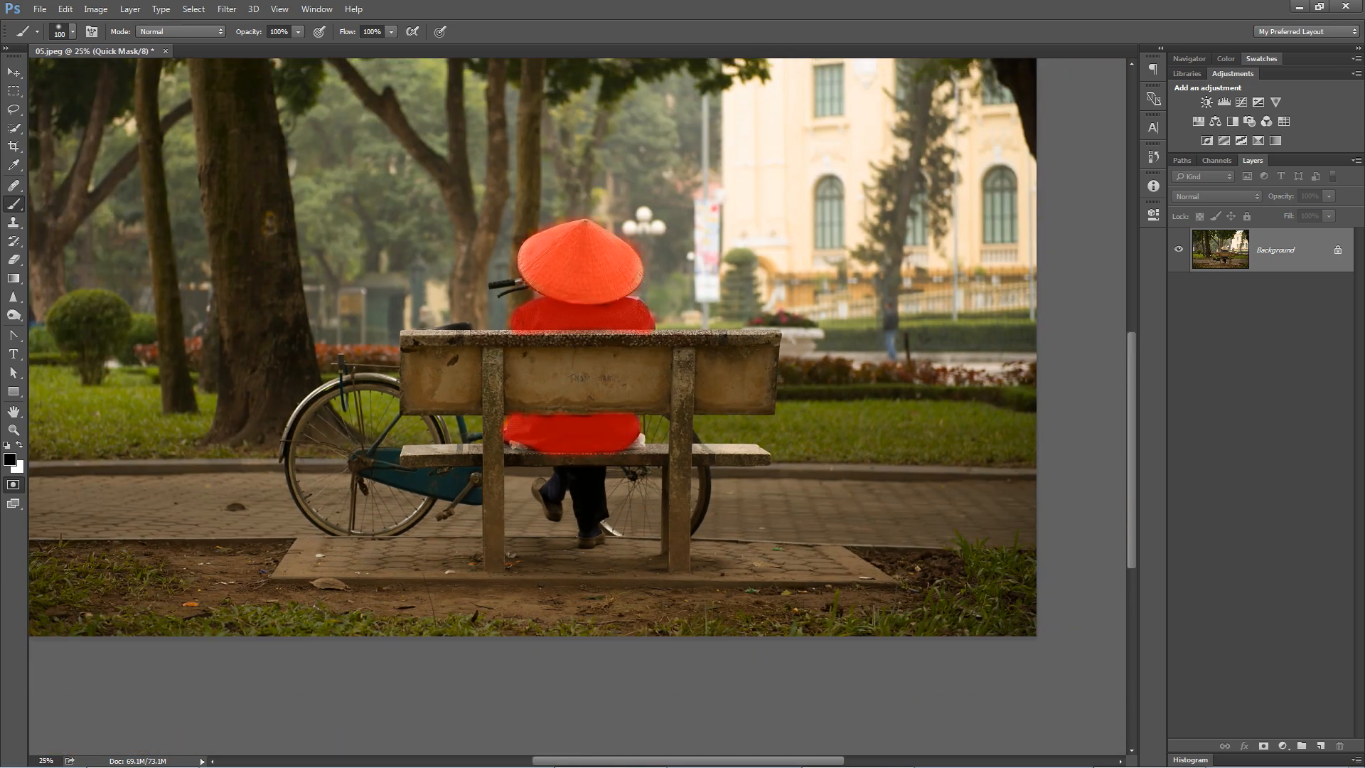
Step: Exit Quick Mask mode with Q so the painted hat and jacket become an active selection
key("q")
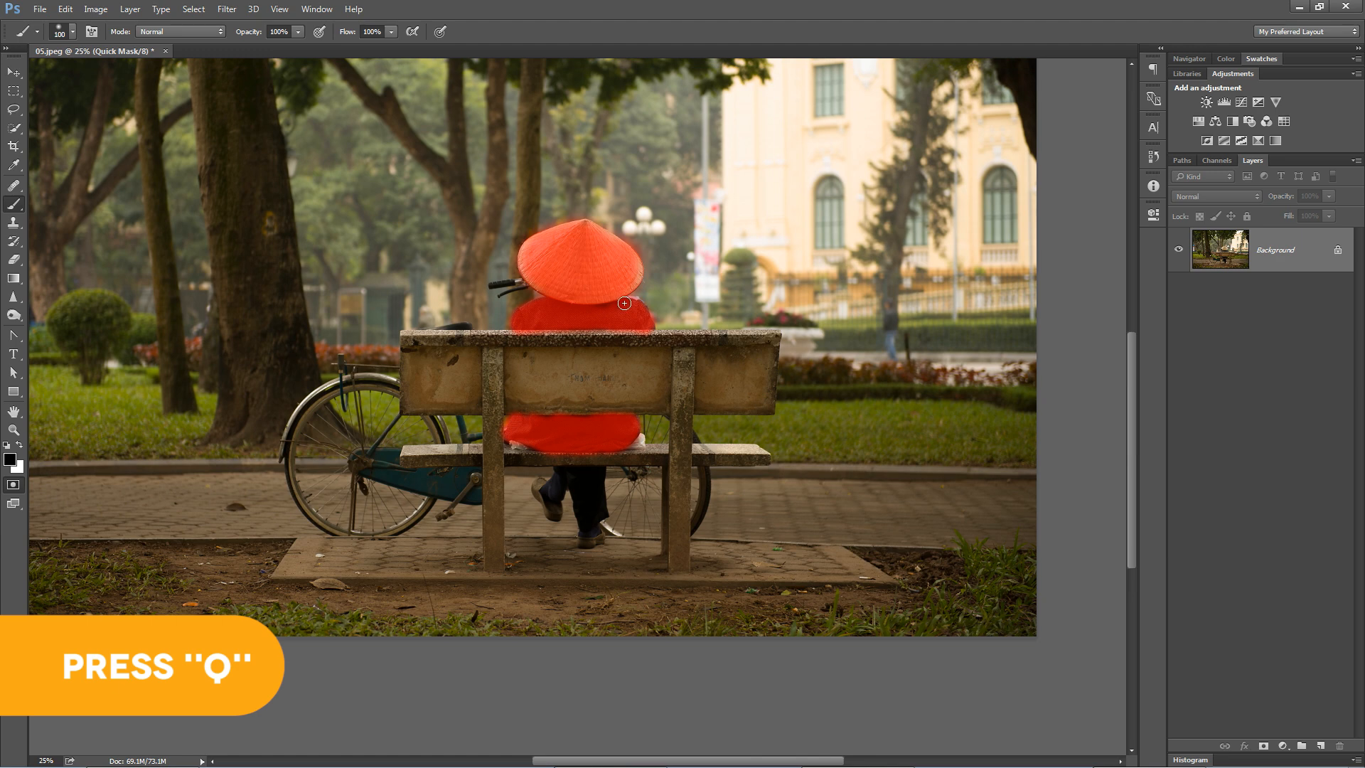
key("q")
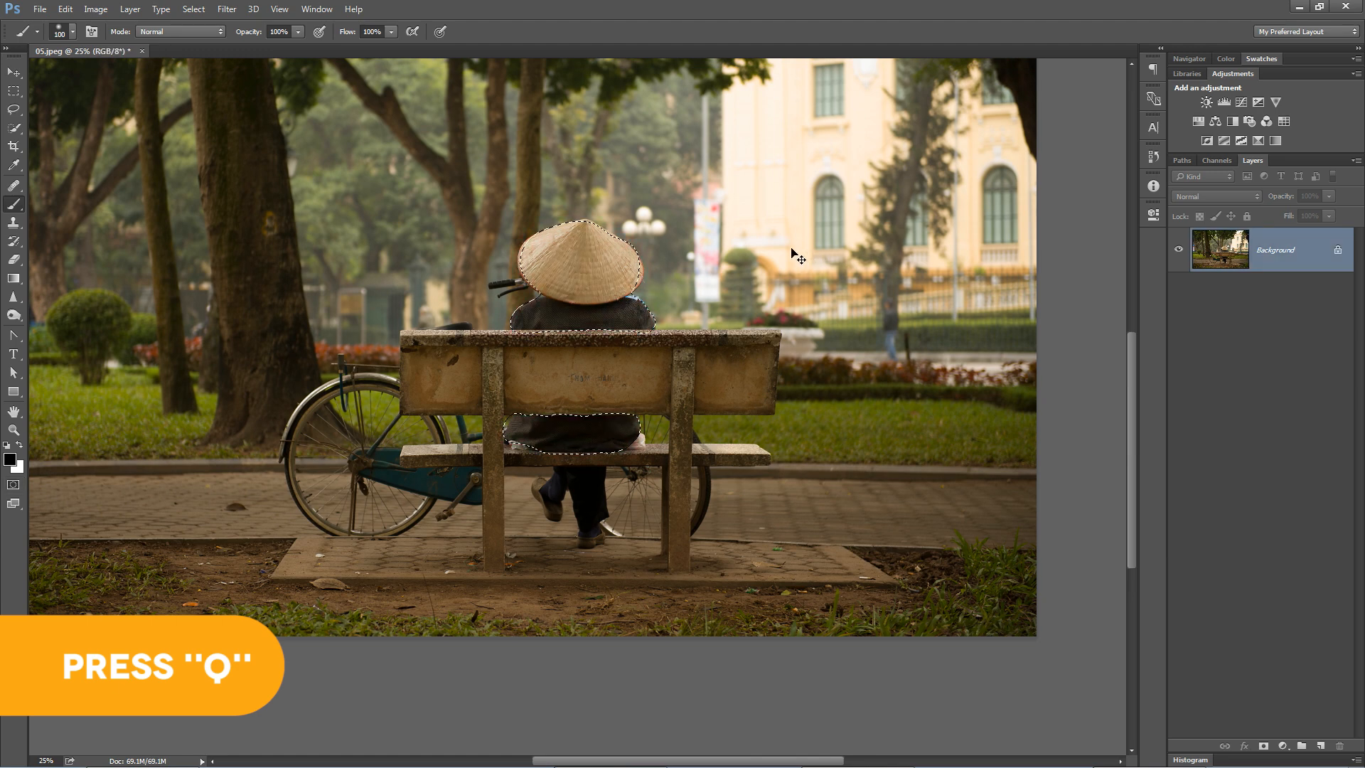